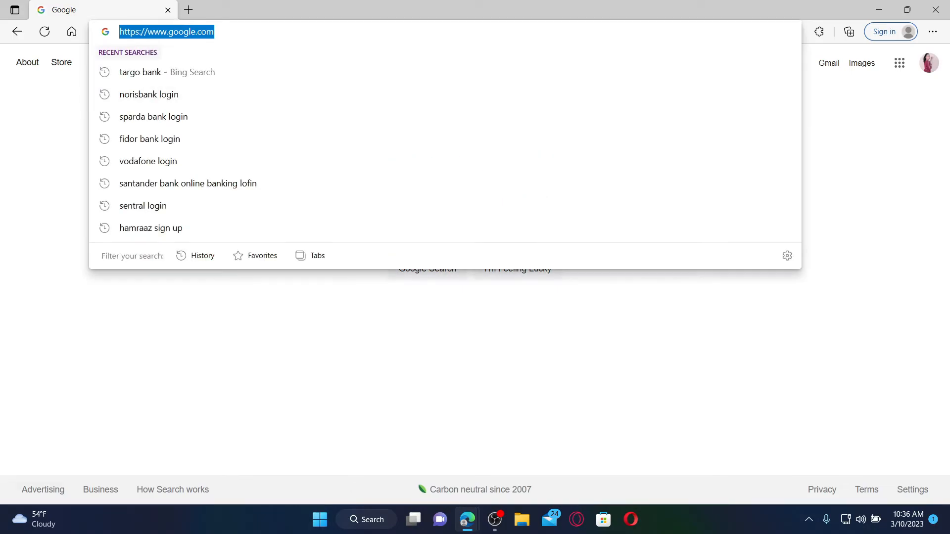
pyautogui.write('www.targobank.de')
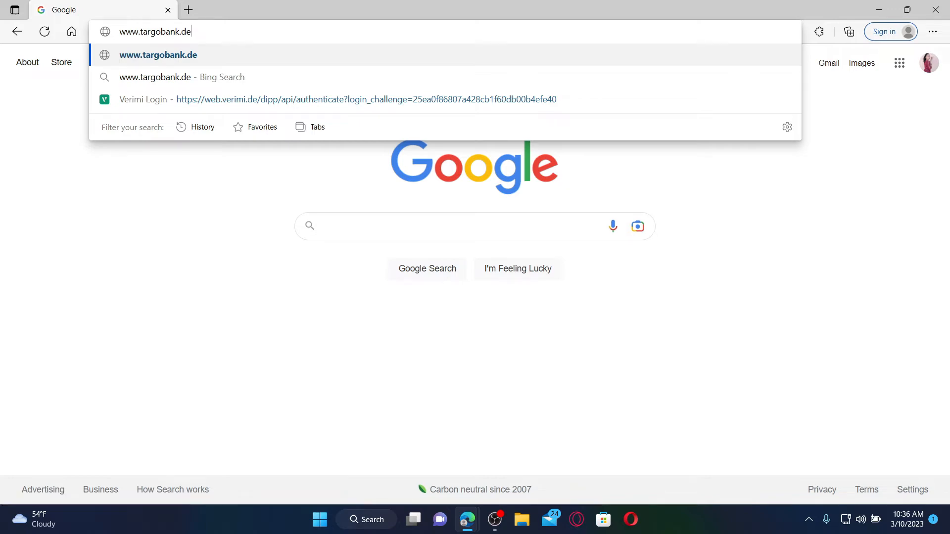
pyautogui.press('Enter')
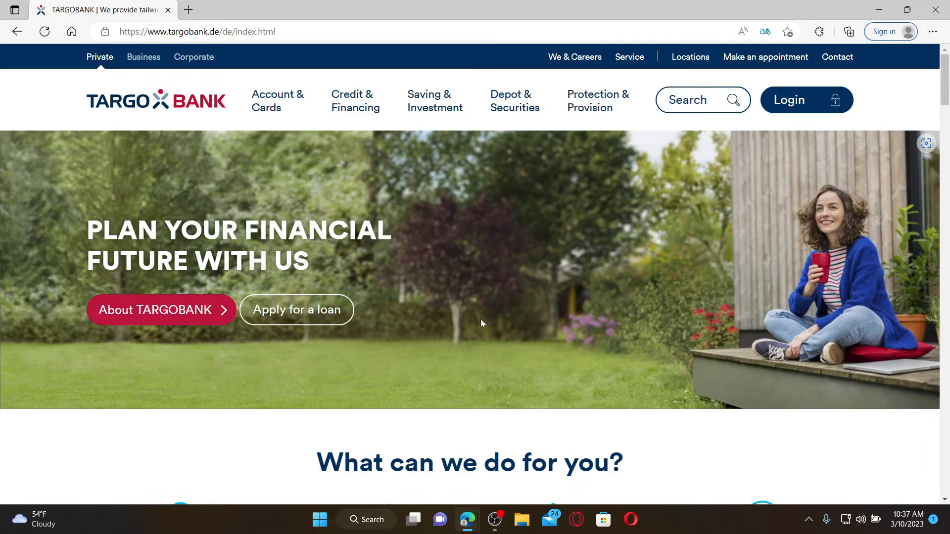
pyautogui.moveTo(467, 310)
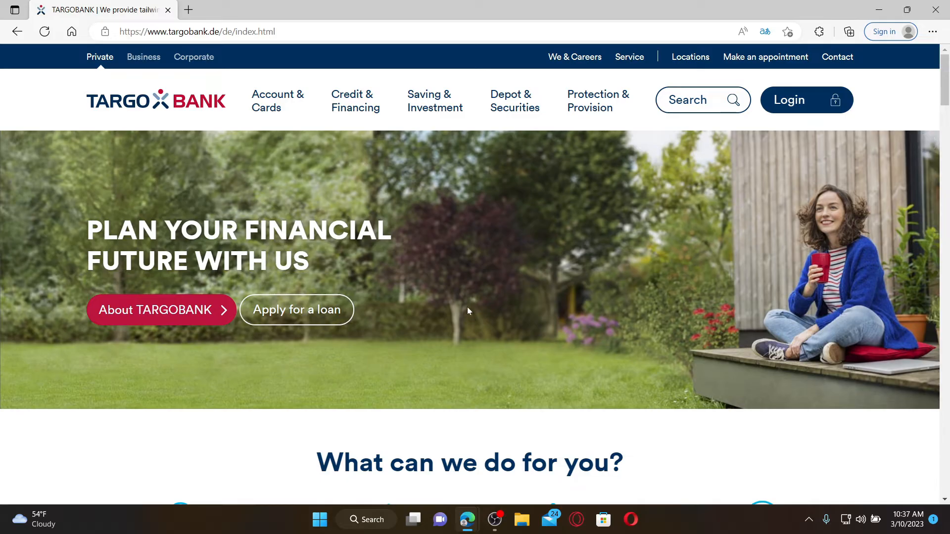
pyautogui.moveTo(657, 240)
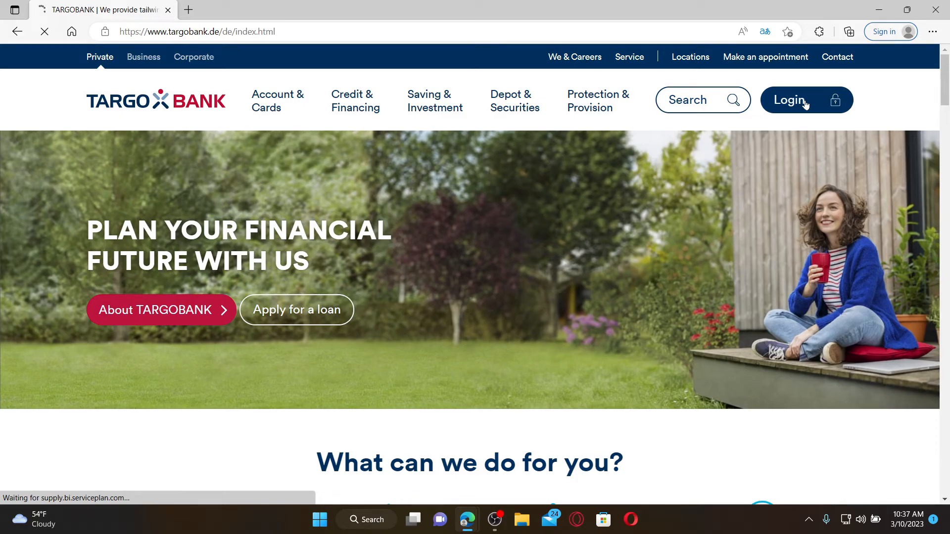
pyautogui.click(800, 100)
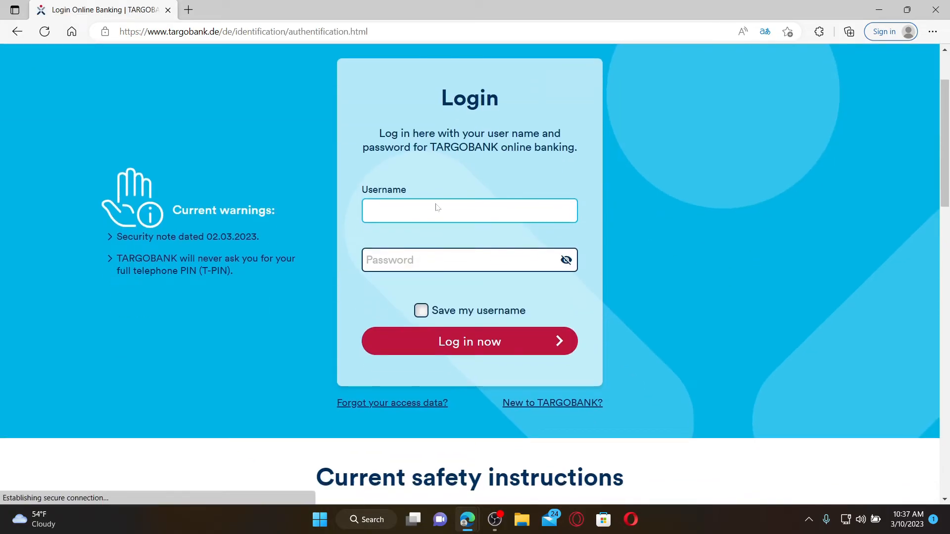
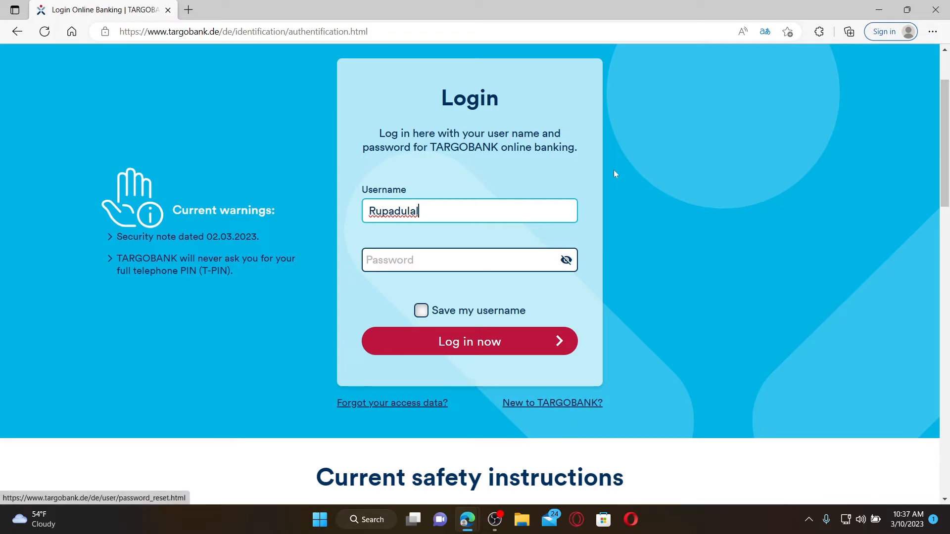
# Enter the password in the login form's Password field.
pyautogui.click(470, 259)
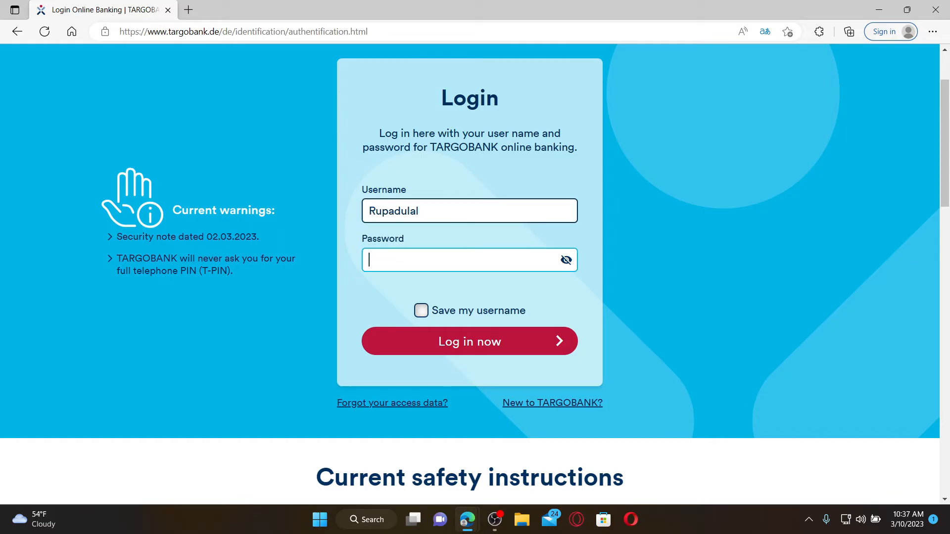
pyautogui.write('password')
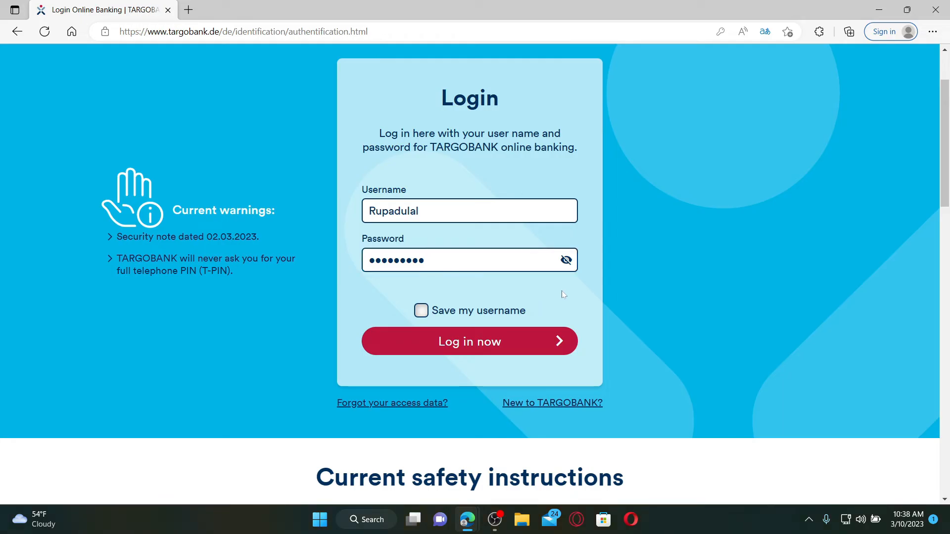
pyautogui.click(421, 311)
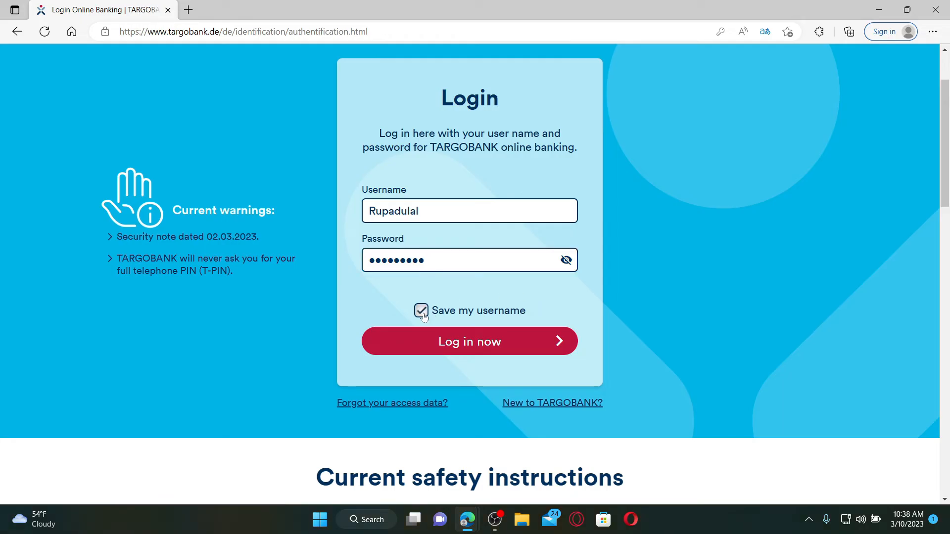
pyautogui.click(421, 310)
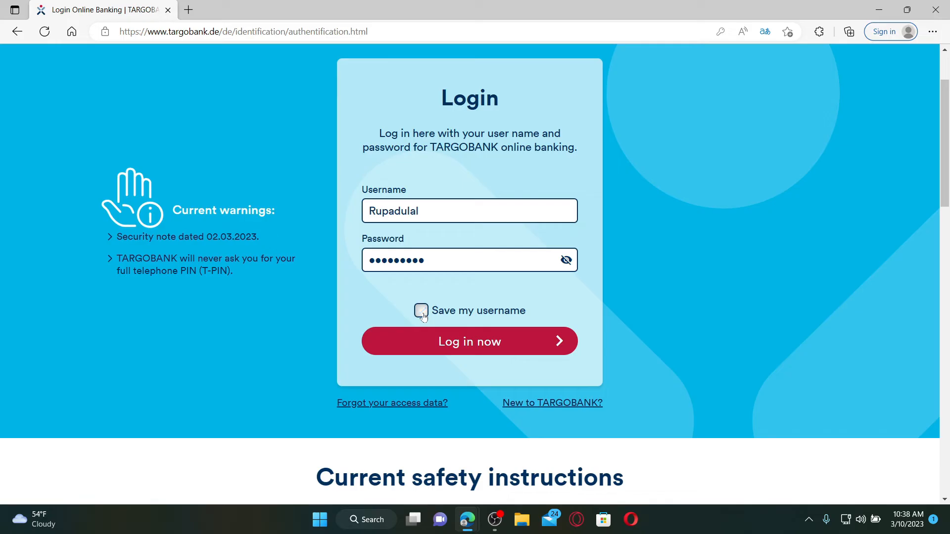
pyautogui.moveTo(570, 298)
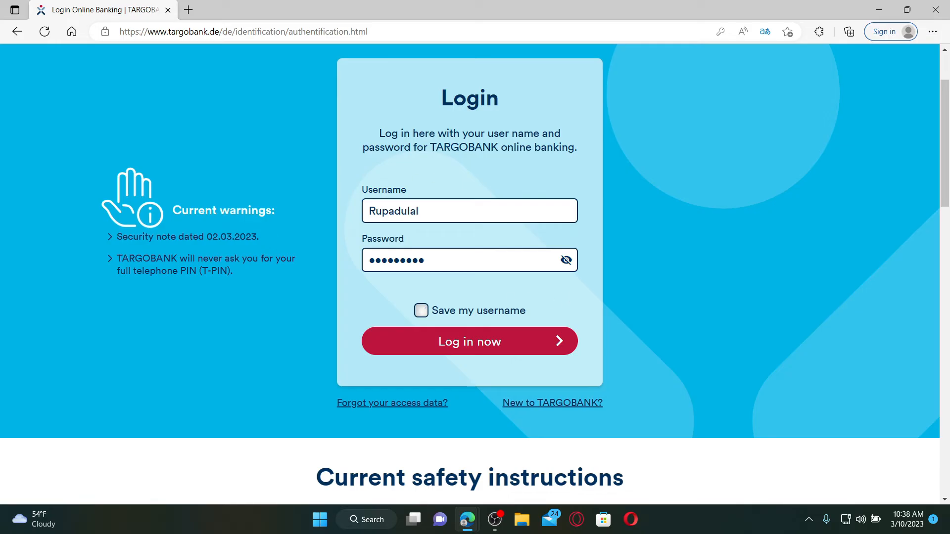
pyautogui.moveTo(475, 350)
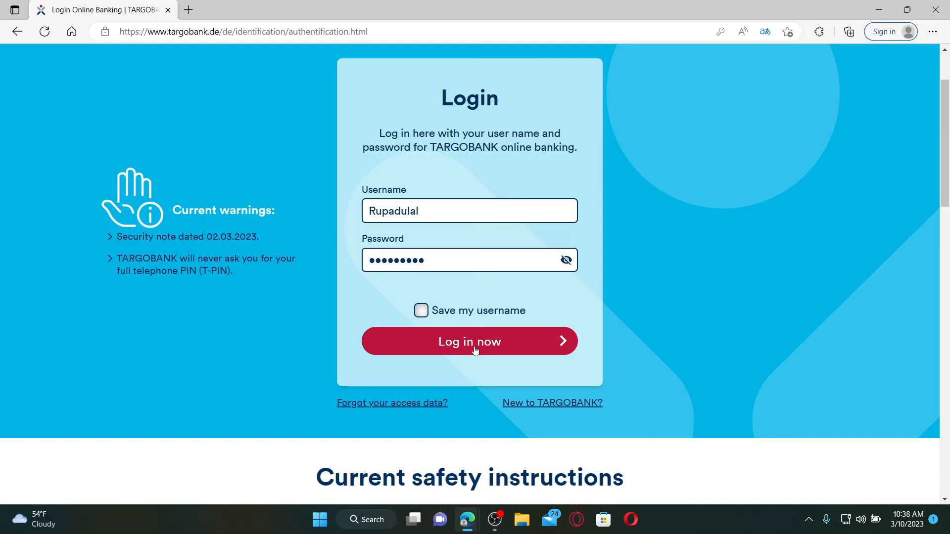